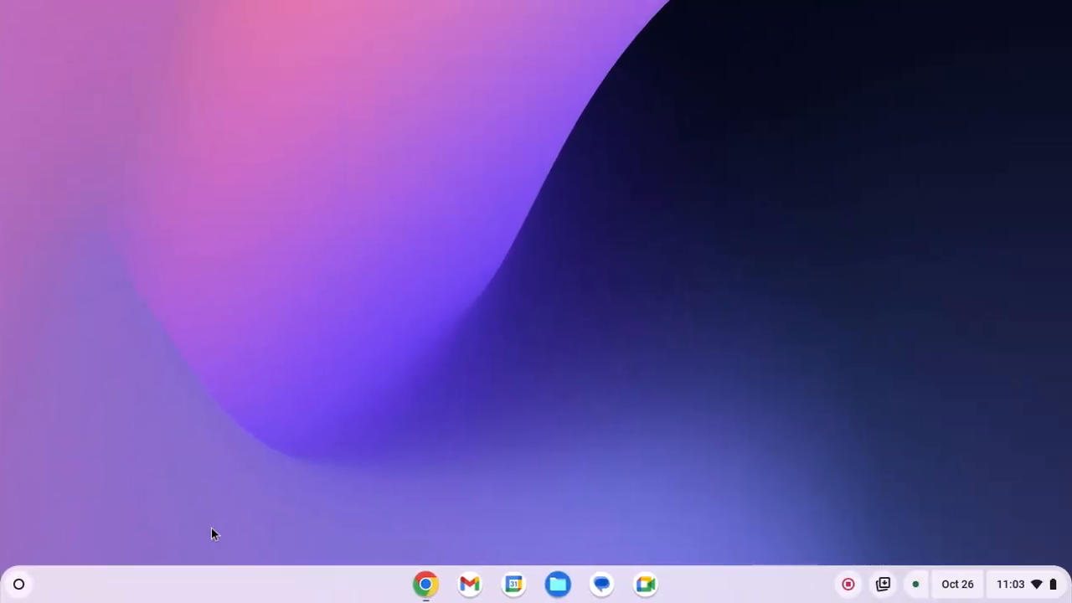
Bring up the Chrome window showing the YouTube home page and enlarge it
{"action": "left_click", "coordinate": [18, 583]}
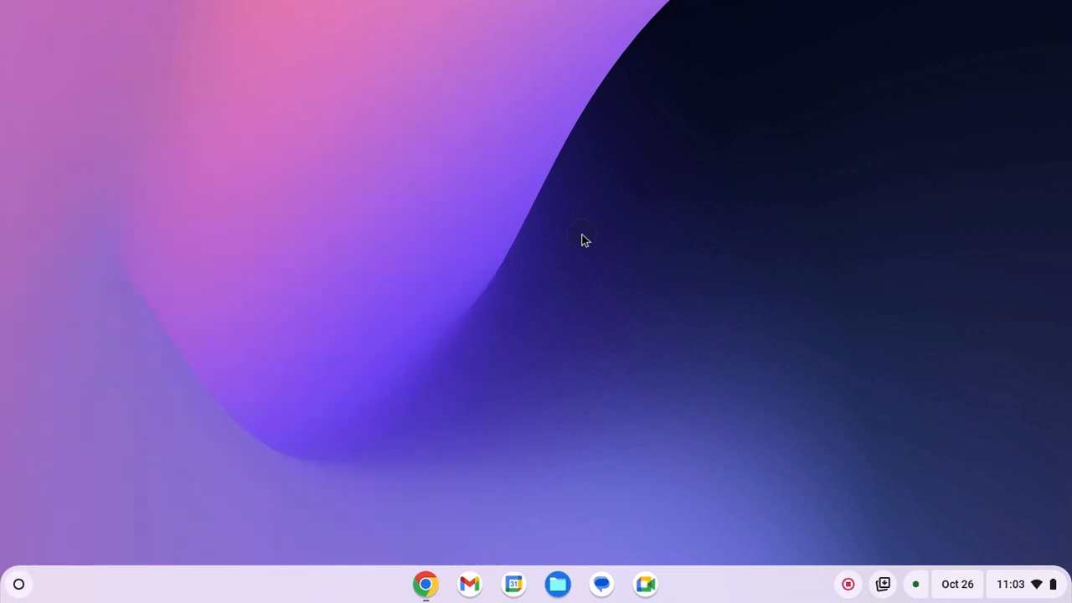
{"action": "left_click", "coordinate": [426, 583]}
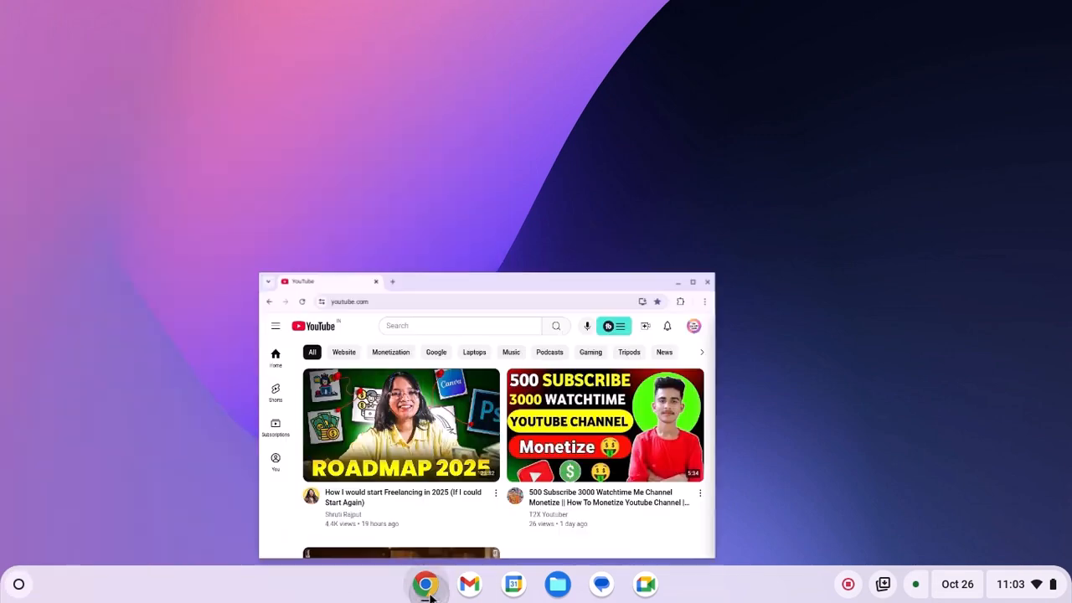
{"action": "left_click", "coordinate": [693, 282]}
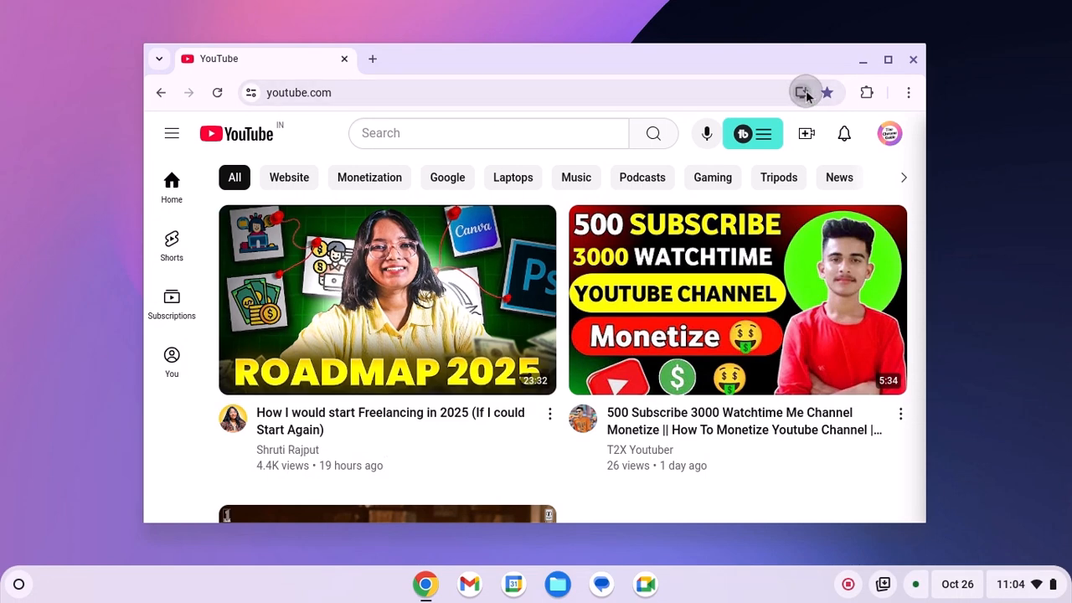
Show the address-bar Install app prompt for YouTube, then cancel it
{"action": "left_click", "coordinate": [801, 92]}
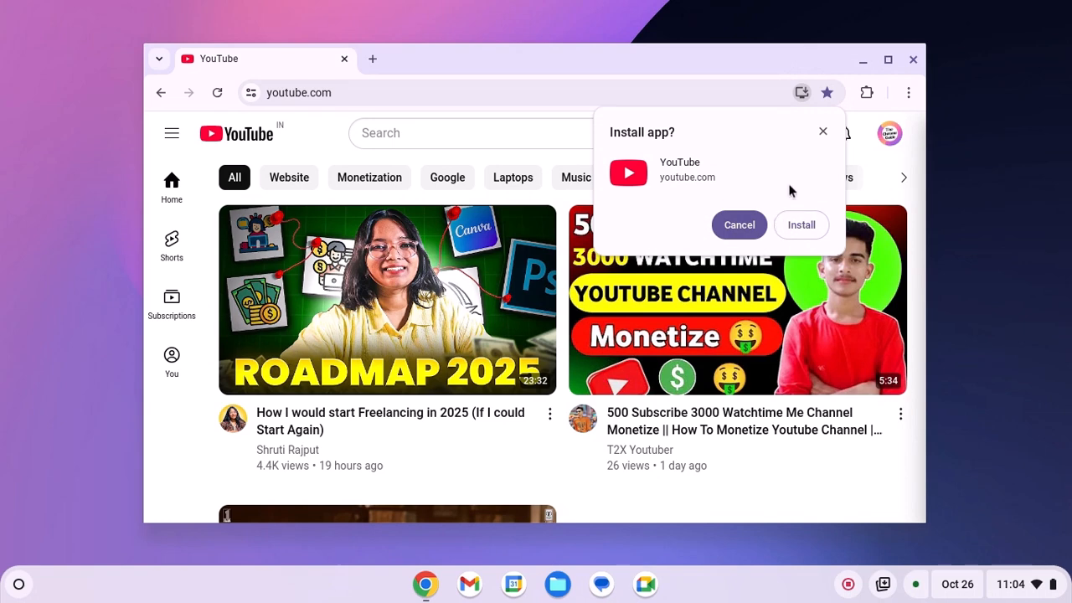
{"action": "left_click", "coordinate": [823, 131]}
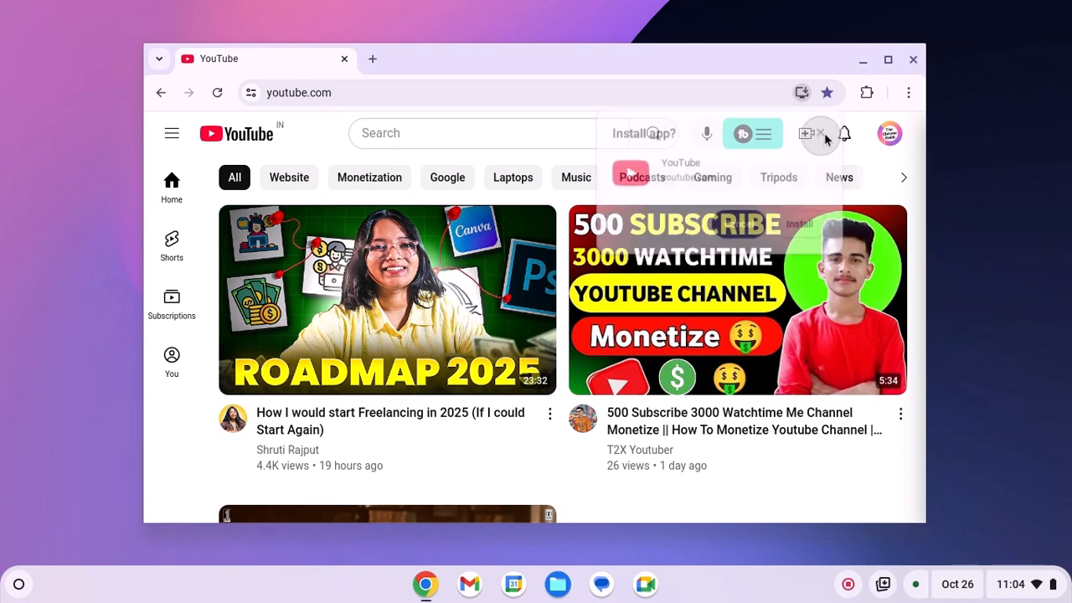
Install YouTube as a standalone app via Save and share > Install YouTube
{"action": "left_click", "coordinate": [908, 92]}
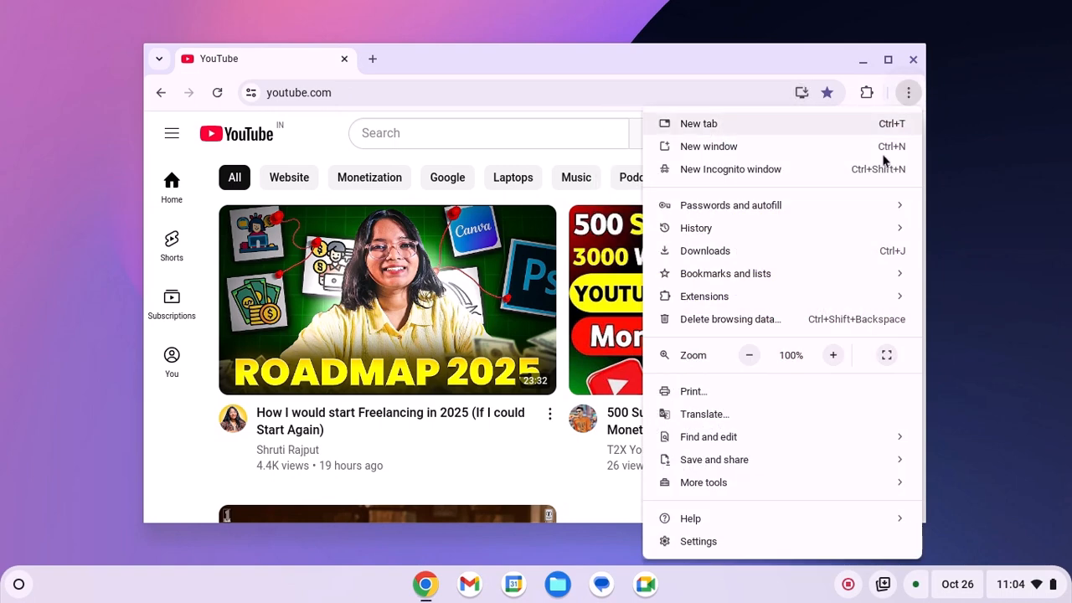
{"action": "left_click", "coordinate": [714, 459]}
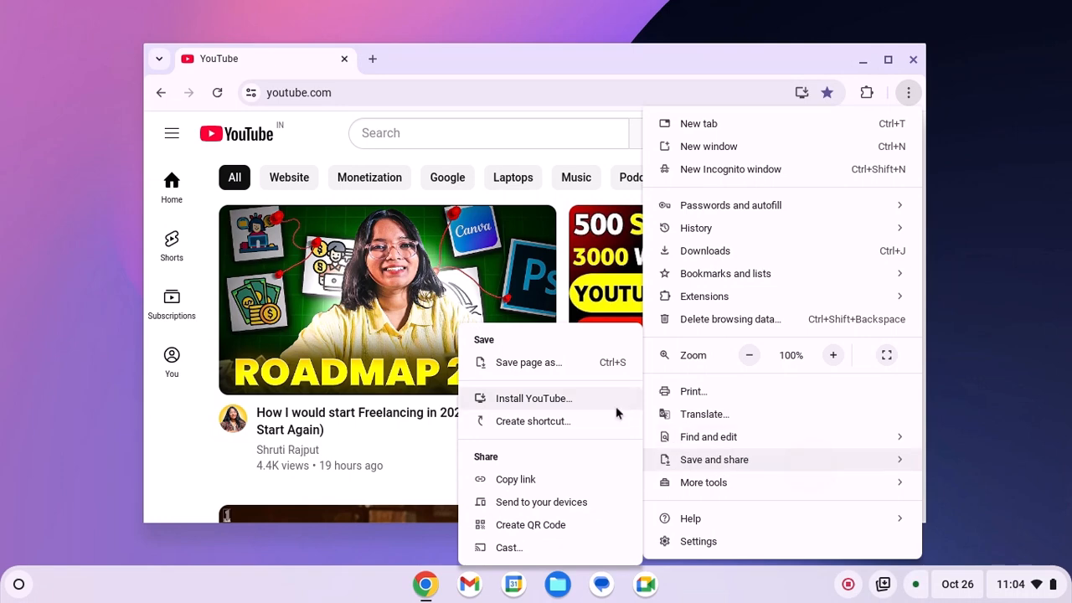
{"action": "mouse_move", "coordinate": [584, 407]}
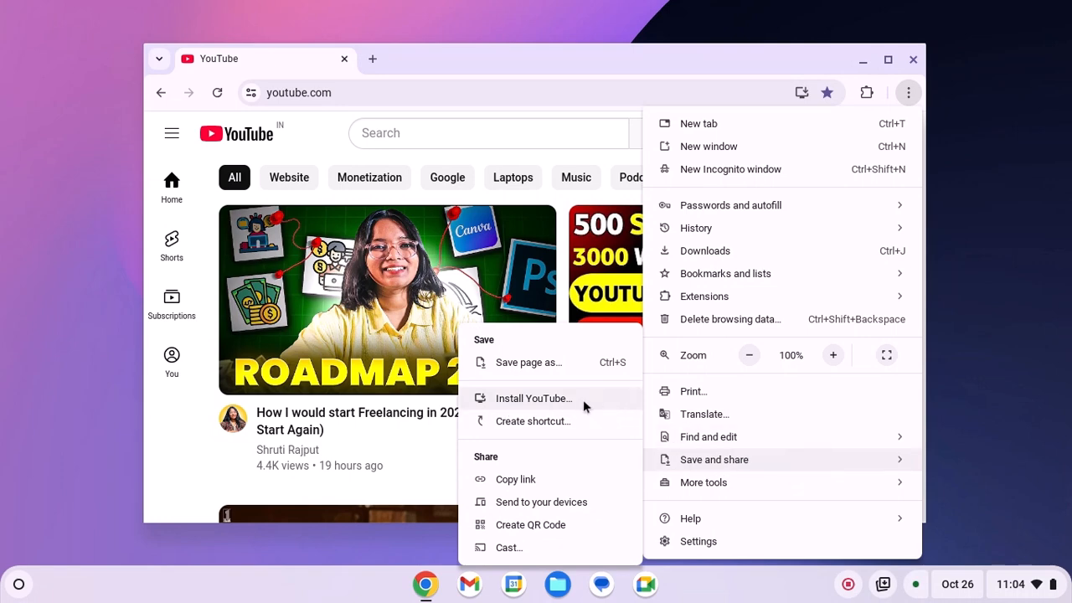
{"action": "left_click", "coordinate": [533, 399]}
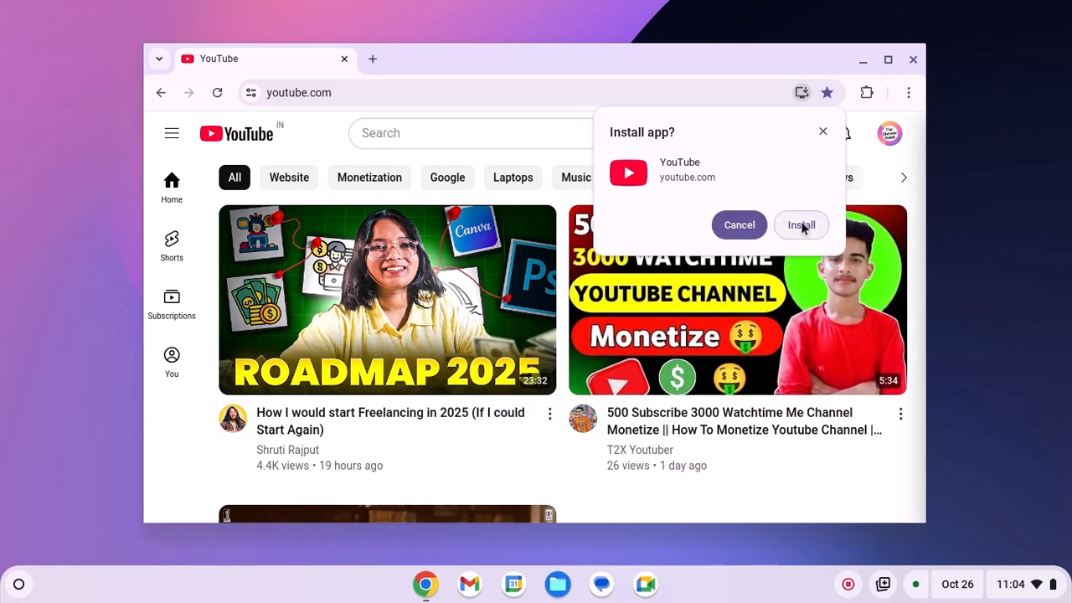
{"action": "left_click", "coordinate": [801, 225]}
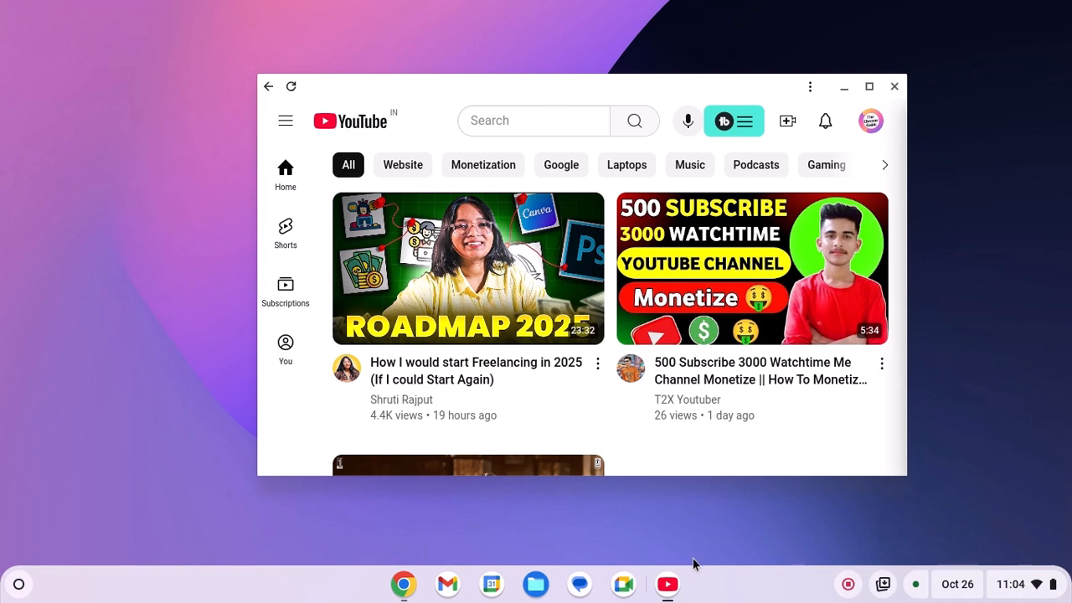
{"action": "mouse_move", "coordinate": [667, 583]}
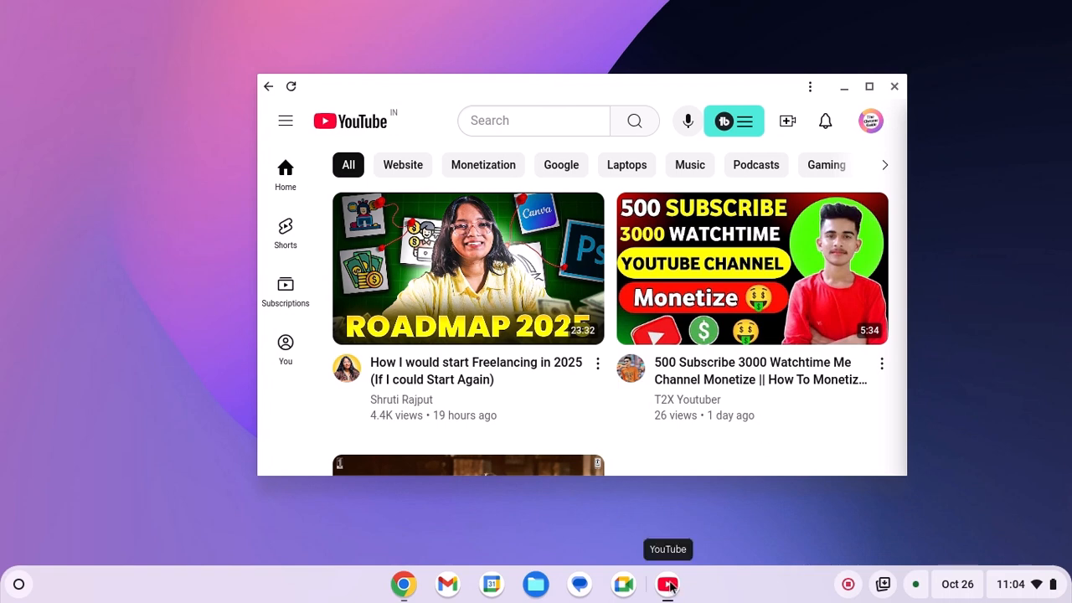
Pin the YouTube app to the shelf, relaunch it from there and minimize its window
{"action": "right_click", "coordinate": [667, 583]}
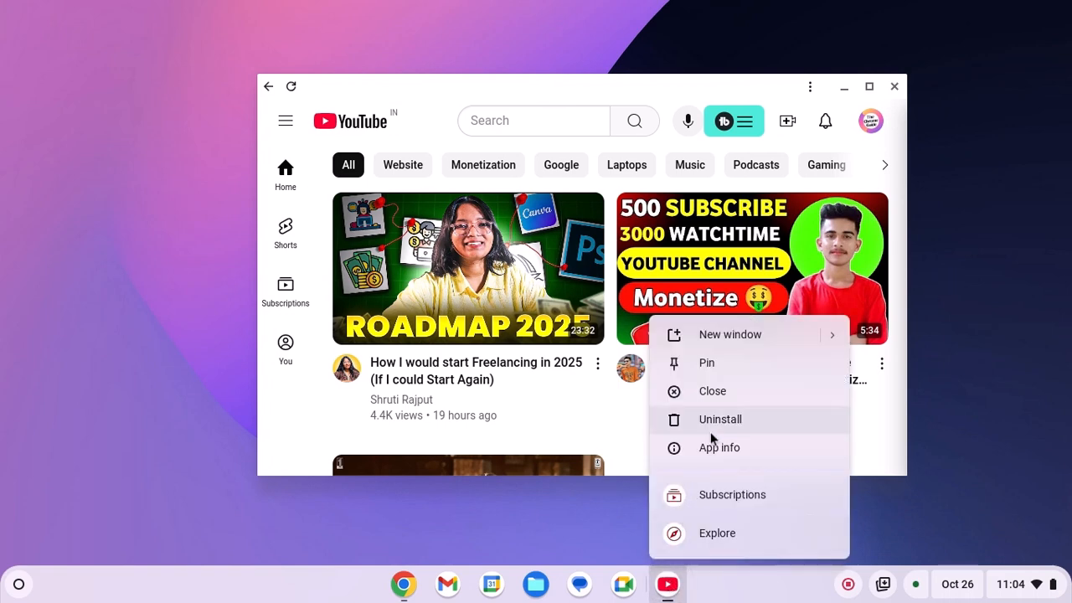
{"action": "left_click", "coordinate": [712, 392]}
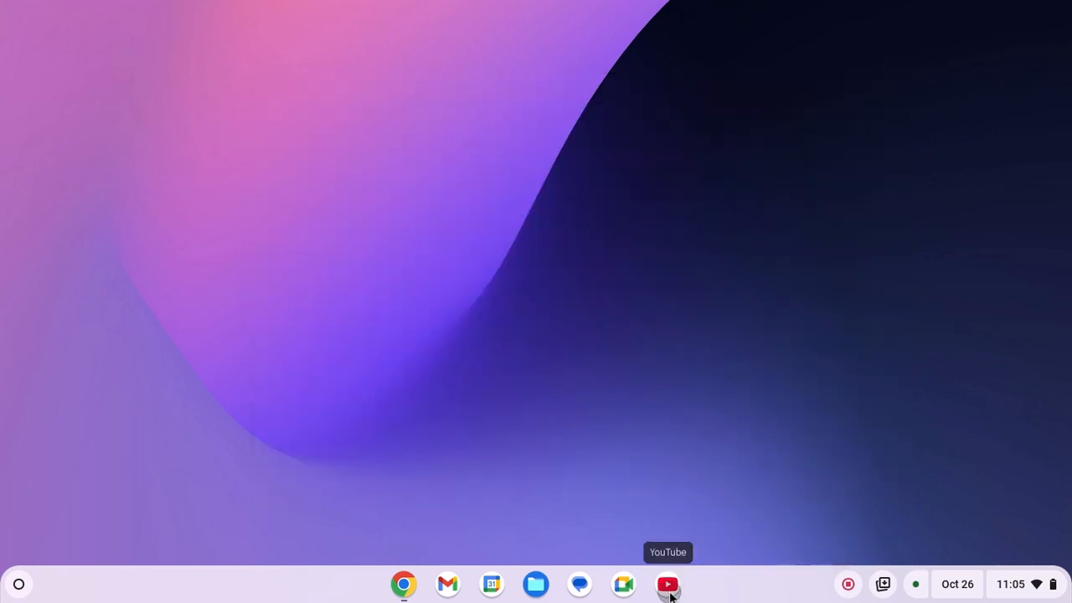
{"action": "left_click", "coordinate": [667, 583]}
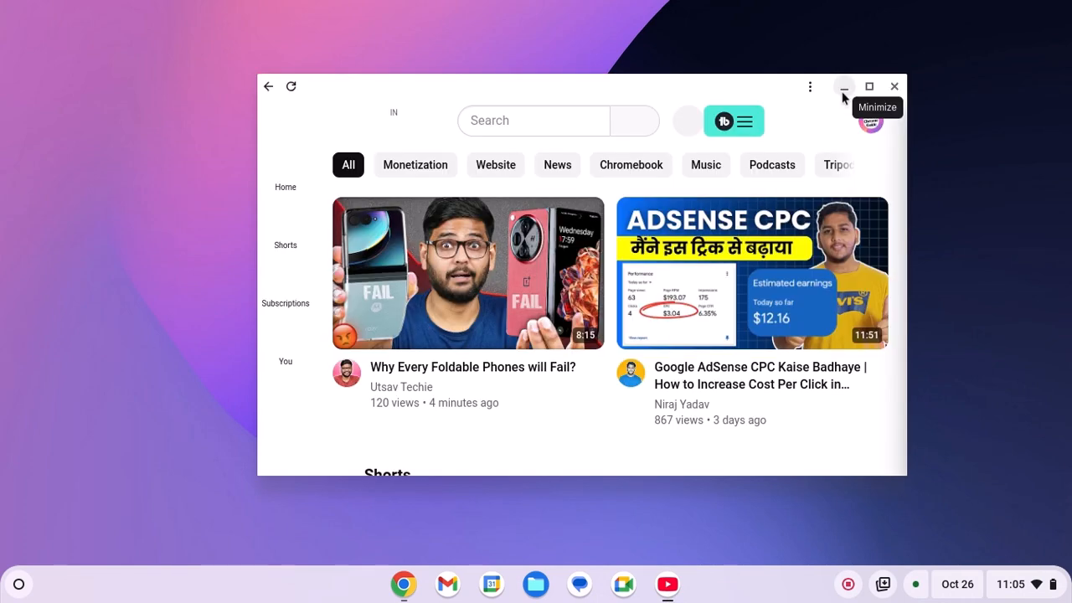
{"action": "left_click", "coordinate": [844, 87]}
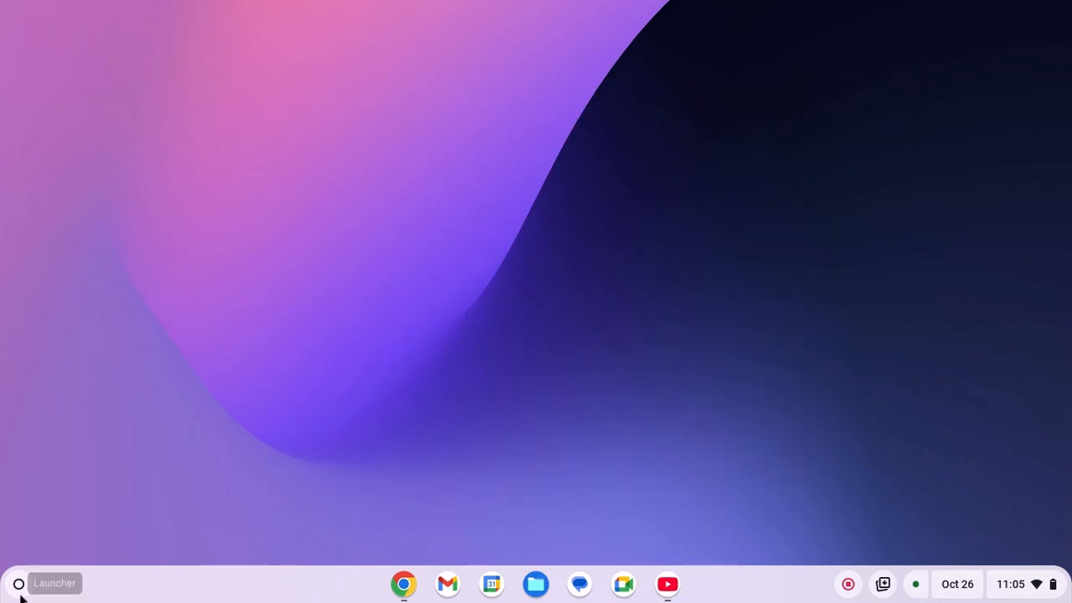
{"action": "left_click", "coordinate": [18, 583]}
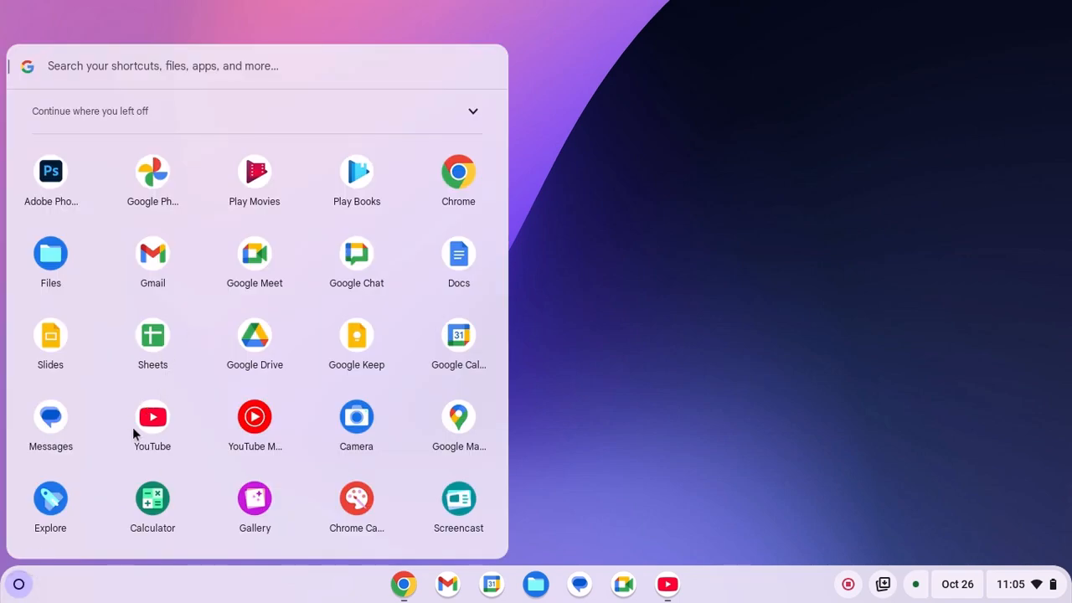
{"action": "mouse_move", "coordinate": [583, 332]}
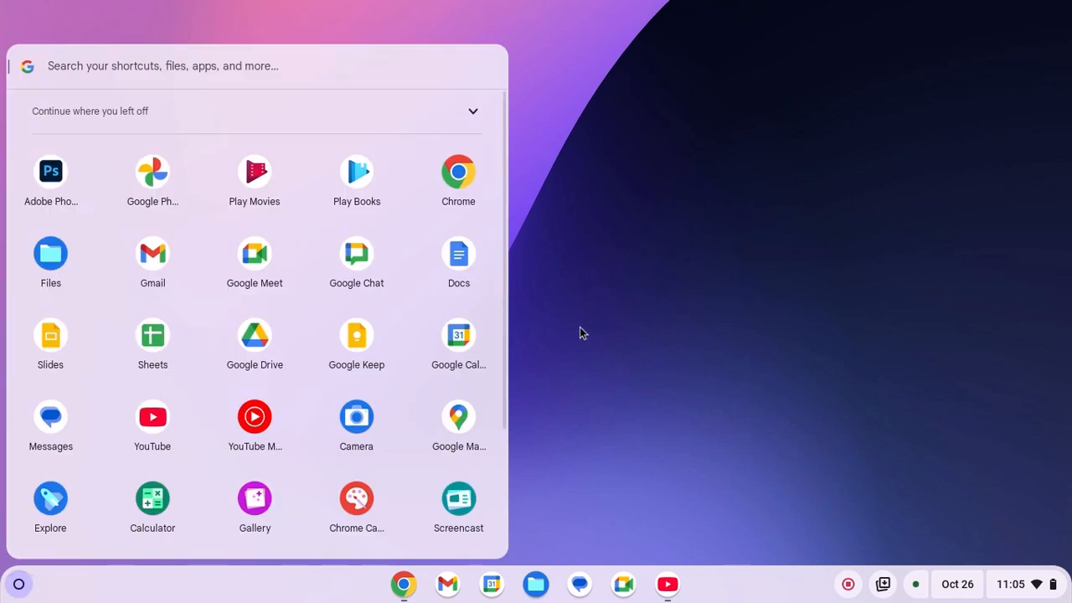
{"action": "left_click", "coordinate": [583, 332]}
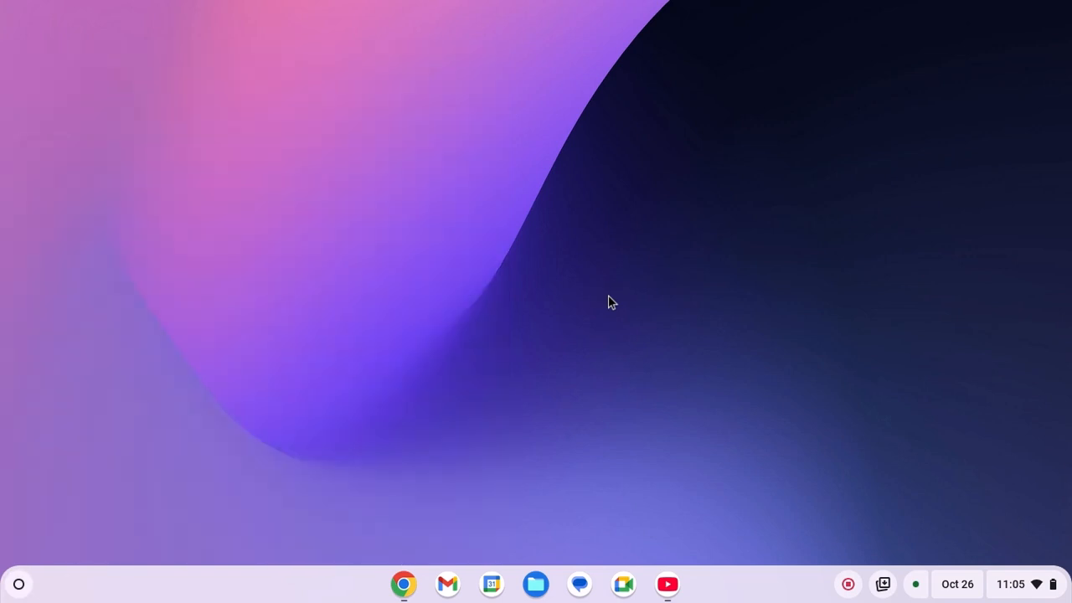